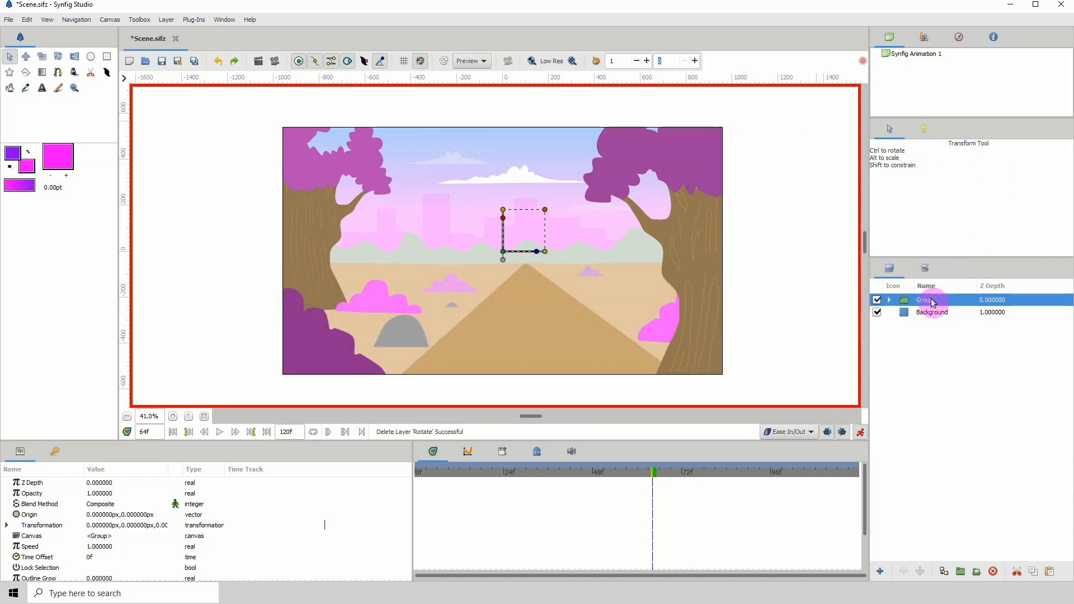
# - Add Rotate, Translate and Scale transform layers above the Group, raising Translate to the top
pyautogui.rightClick(932, 301)
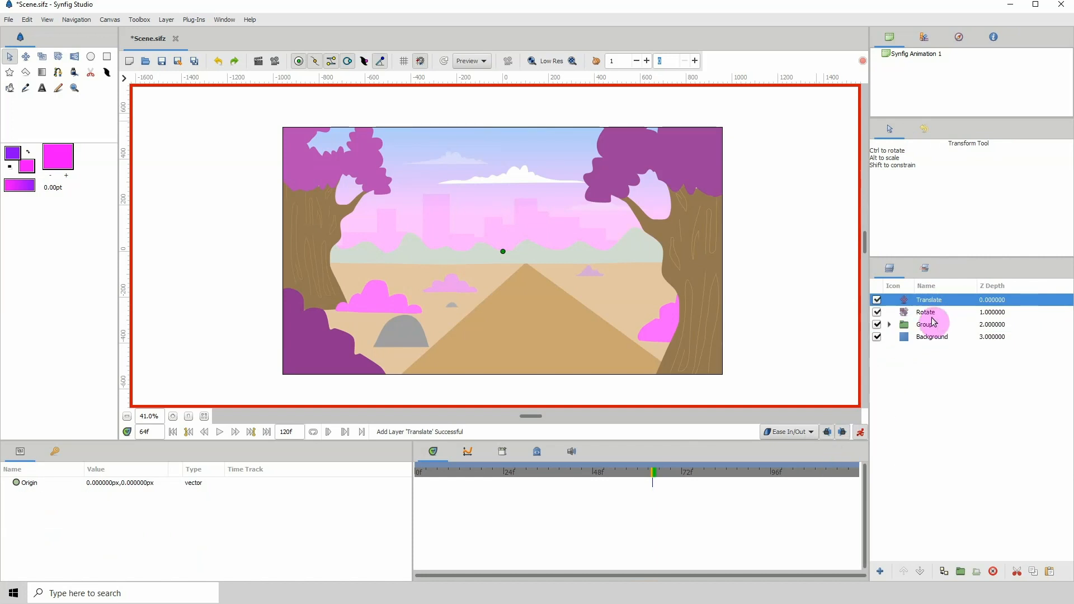
pyautogui.rightClick(928, 312)
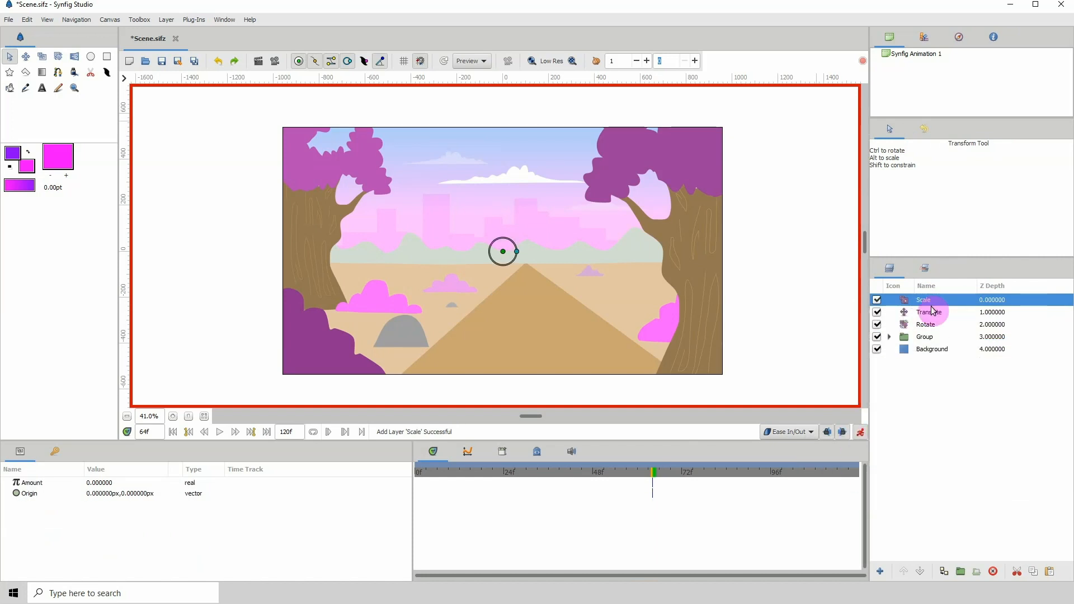
pyautogui.click(929, 313)
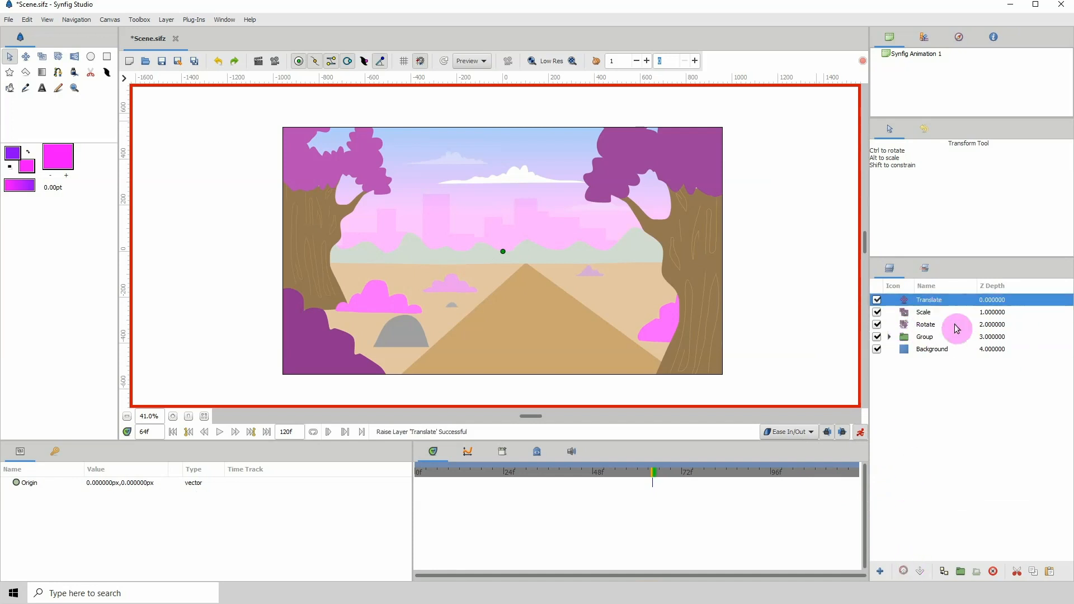
pyautogui.click(925, 325)
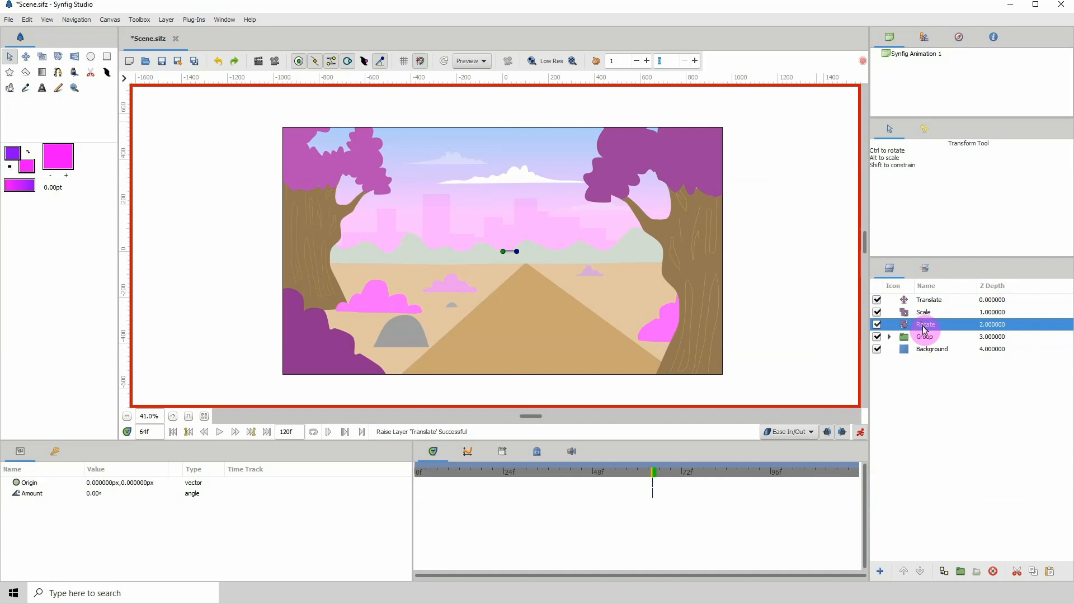
pyautogui.click(929, 300)
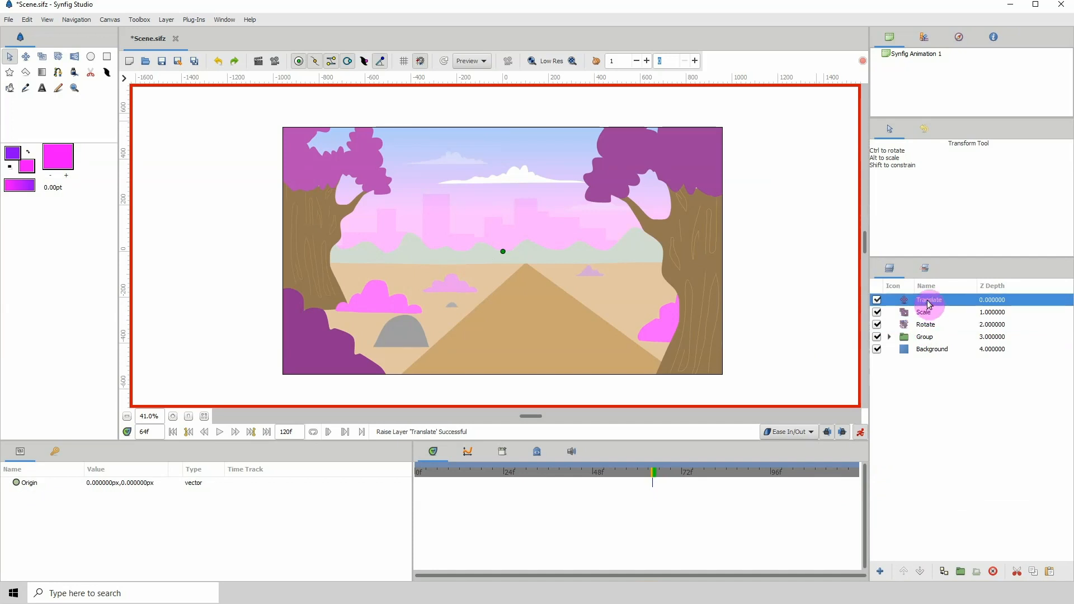
# - Rename the Translate layer to 'move' and the Scale layer to 'zoom'
pyautogui.doubleClick(928, 300)
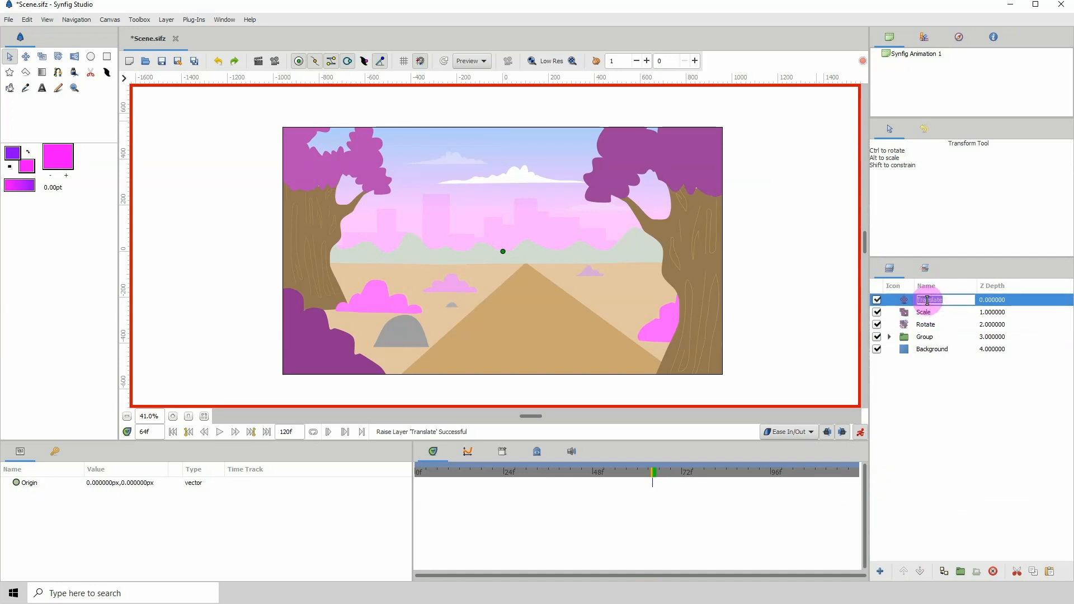
pyautogui.write('move')
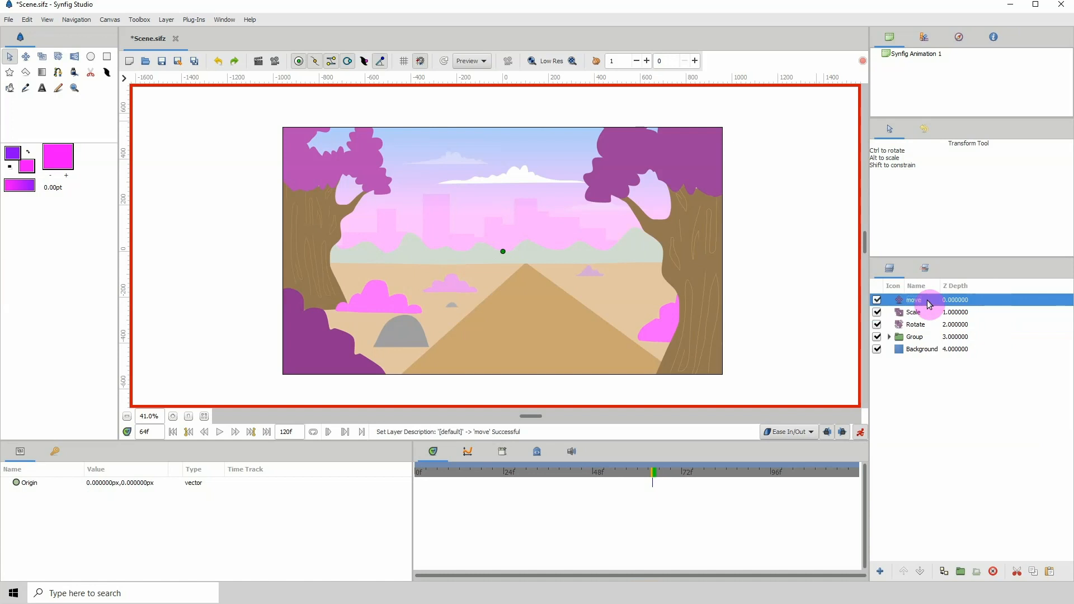
pyautogui.moveTo(917, 317)
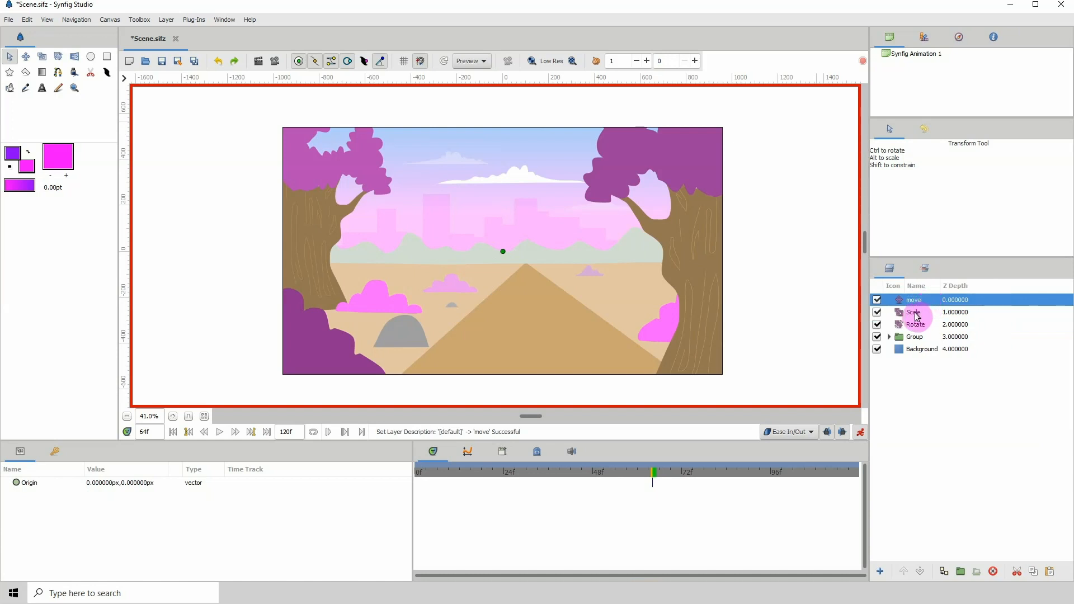
pyautogui.click(915, 312)
pyautogui.write('zoom')
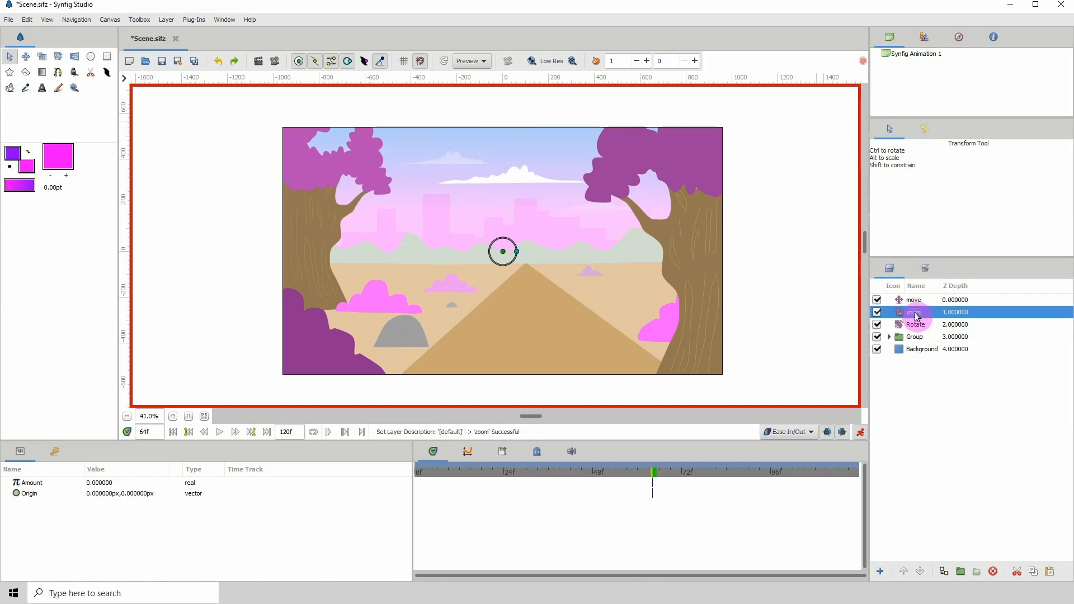
# - Deactivate the move and zoom layers in the Layers panel
pyautogui.click(913, 300)
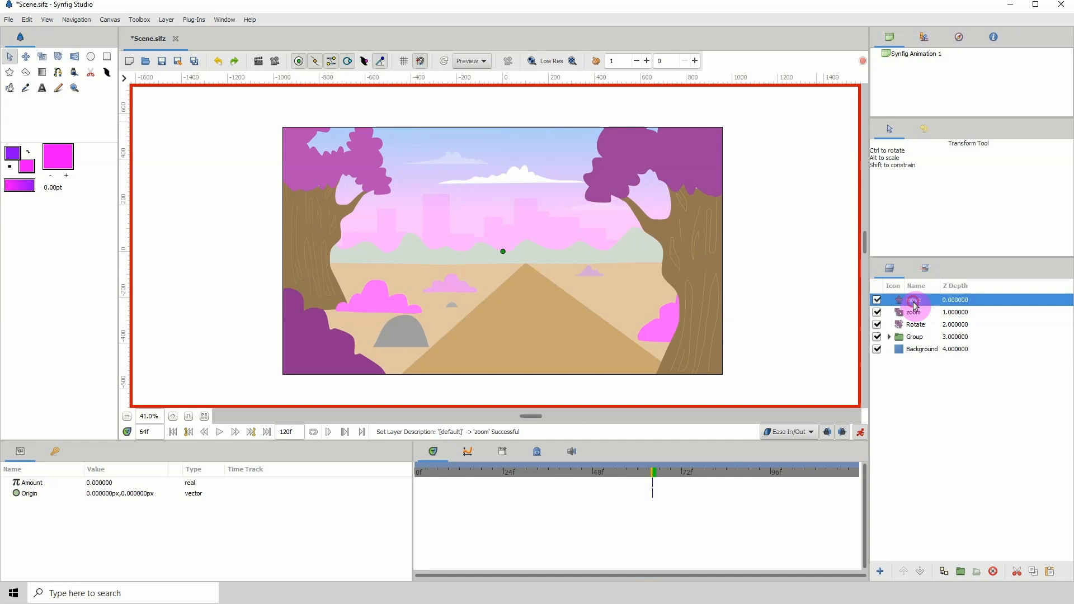
pyautogui.click(917, 325)
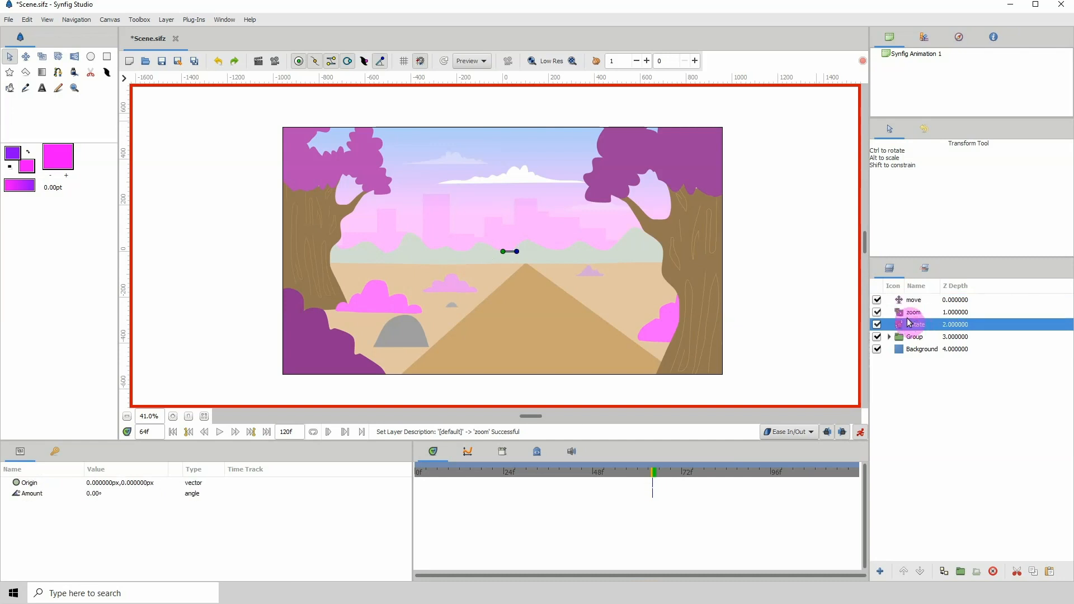
pyautogui.click(877, 300)
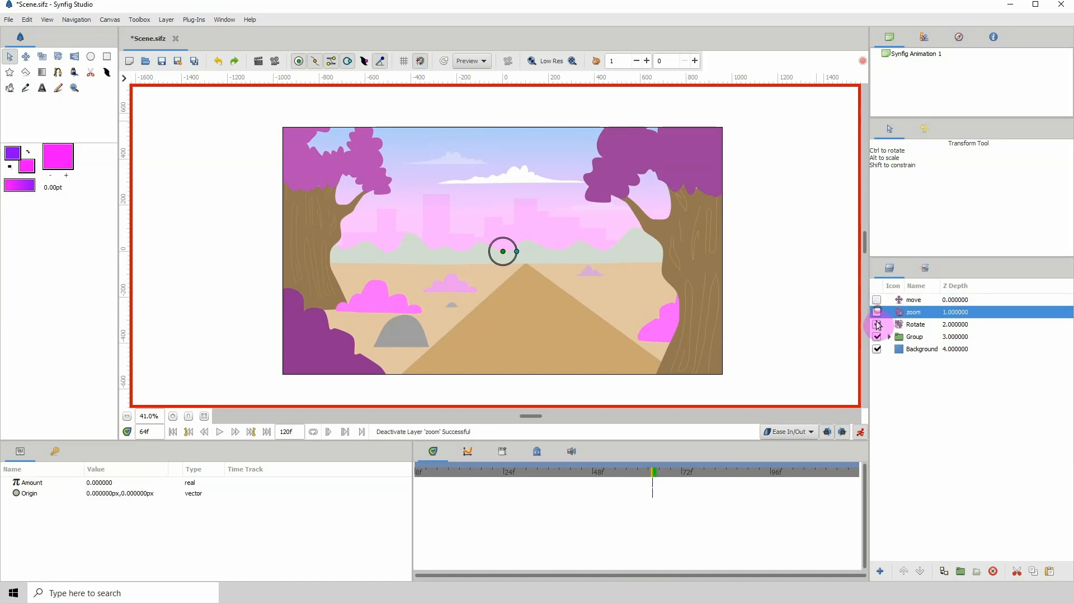
# - Deactivate the Rotate layer, trial-rotate the Group a few degrees, then undo the rotation
pyautogui.click(914, 337)
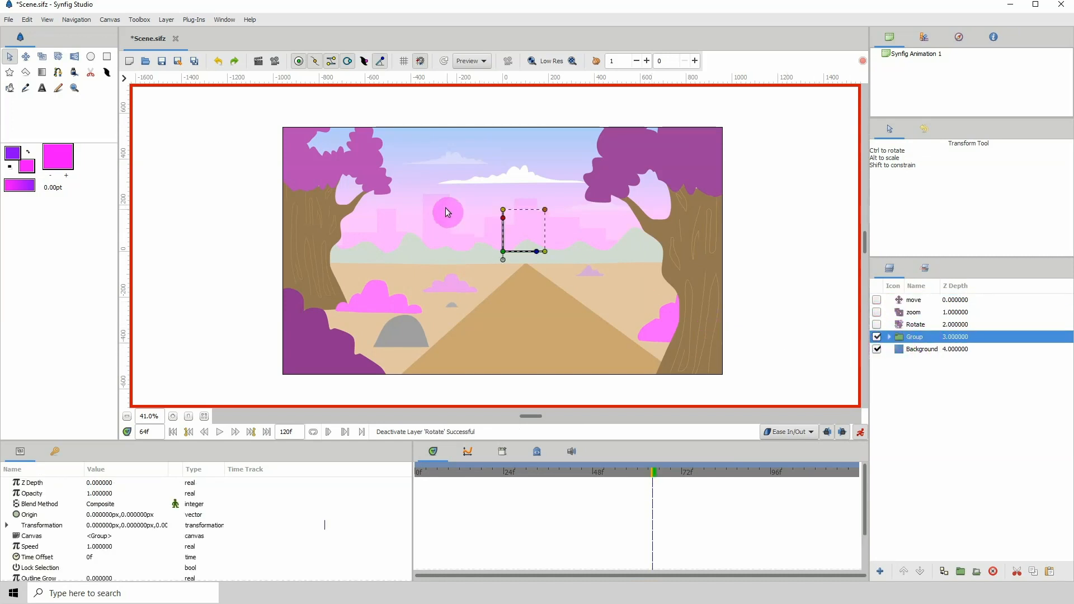
pyautogui.moveTo(448, 213); pyautogui.dragTo(552, 257)
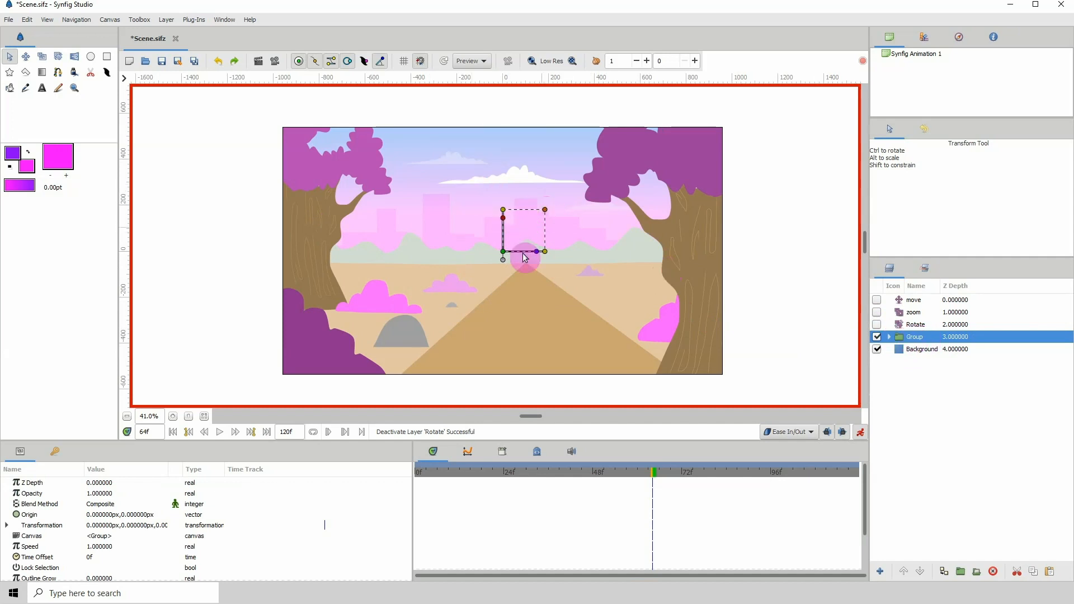
pyautogui.moveTo(523, 259); pyautogui.dragTo(534, 252)
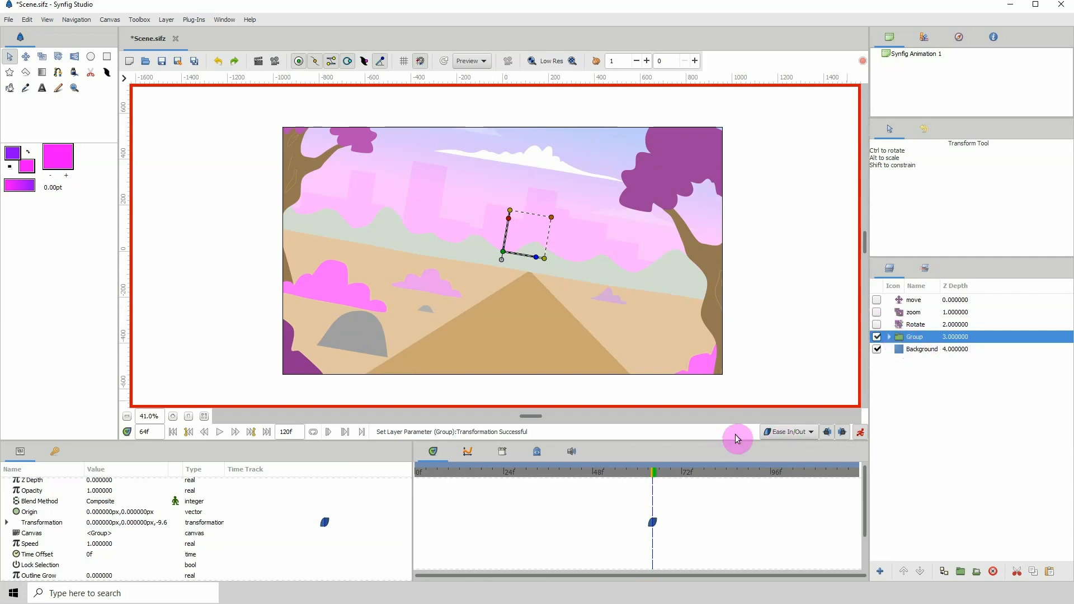
pyautogui.moveTo(878, 384)
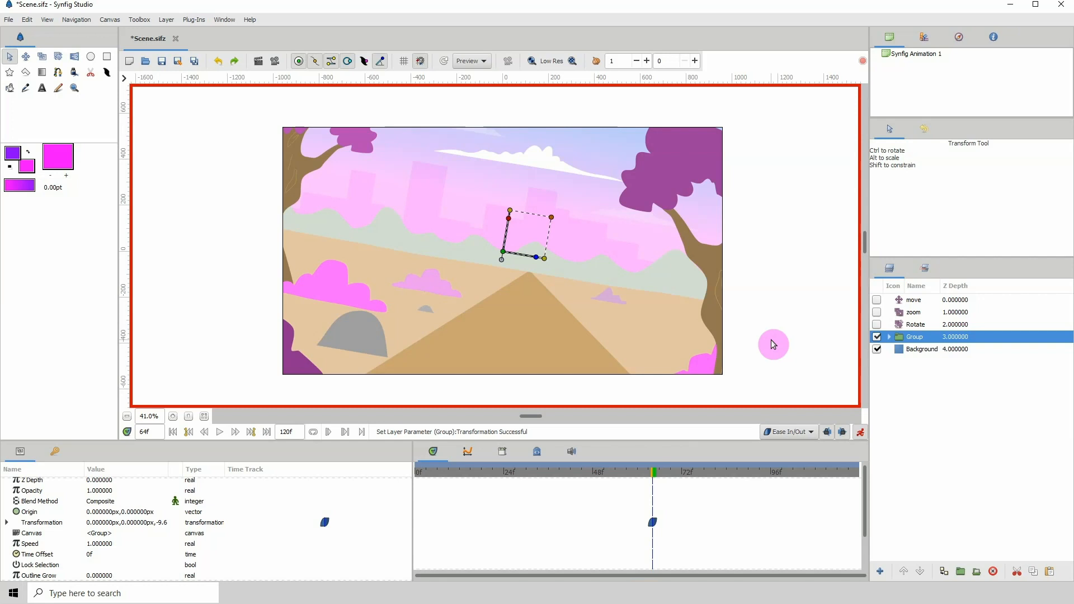
pyautogui.click(217, 60)
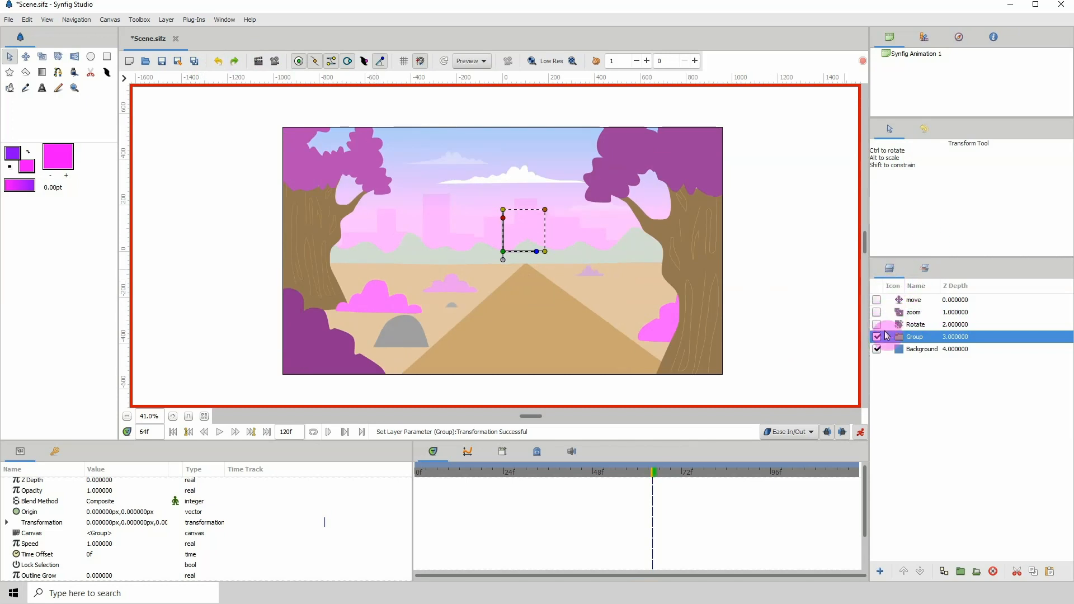
# - Reactivate the transform layers and keyframe the move origin so the scene pans sideways from frame 0 to 48
pyautogui.click(914, 300)
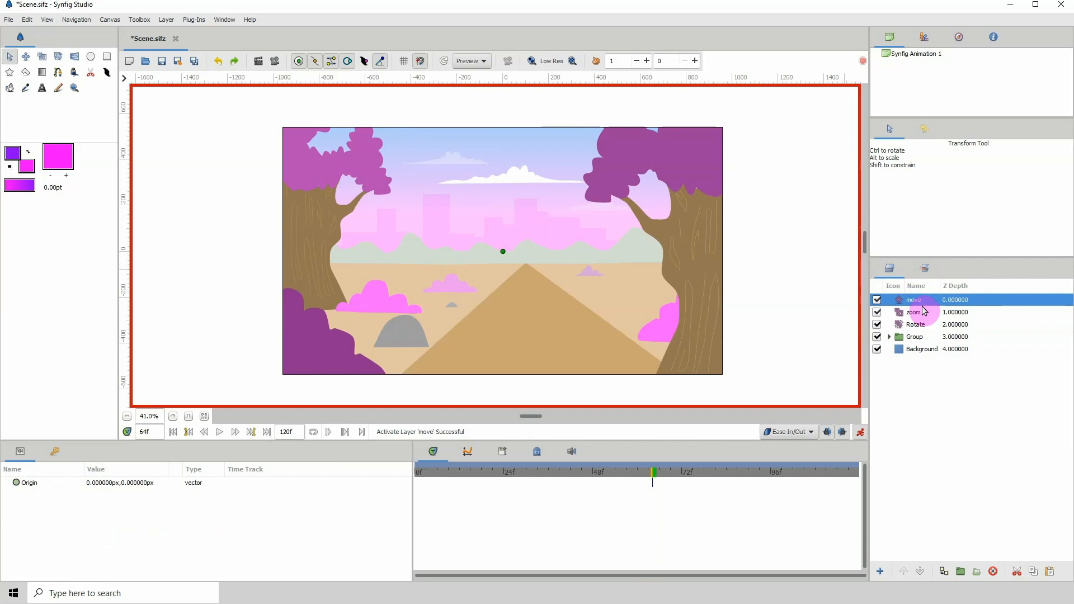
pyautogui.click(439, 473)
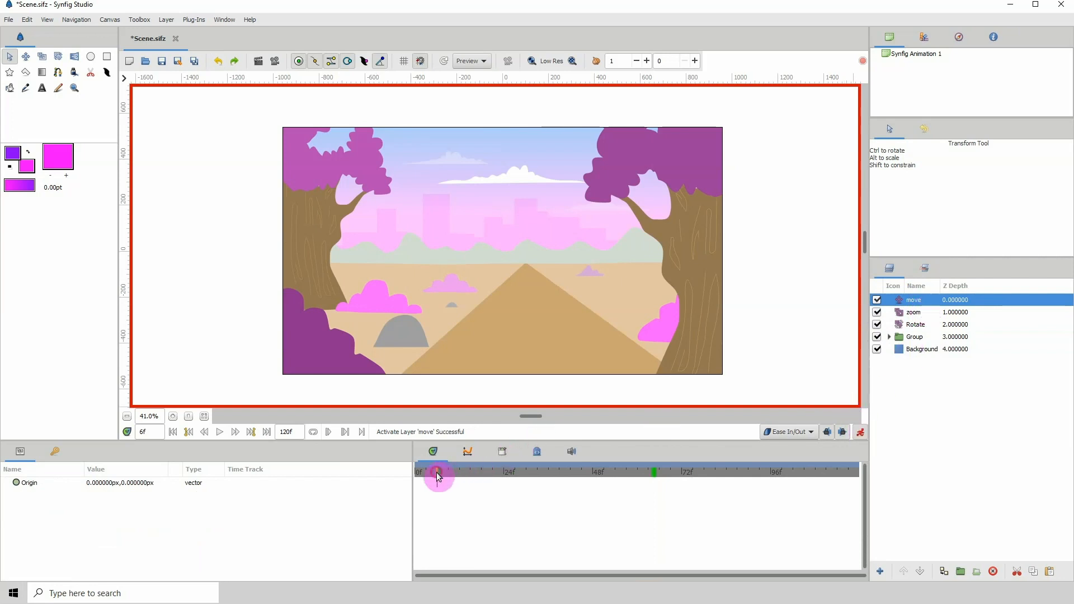
pyautogui.click(825, 432)
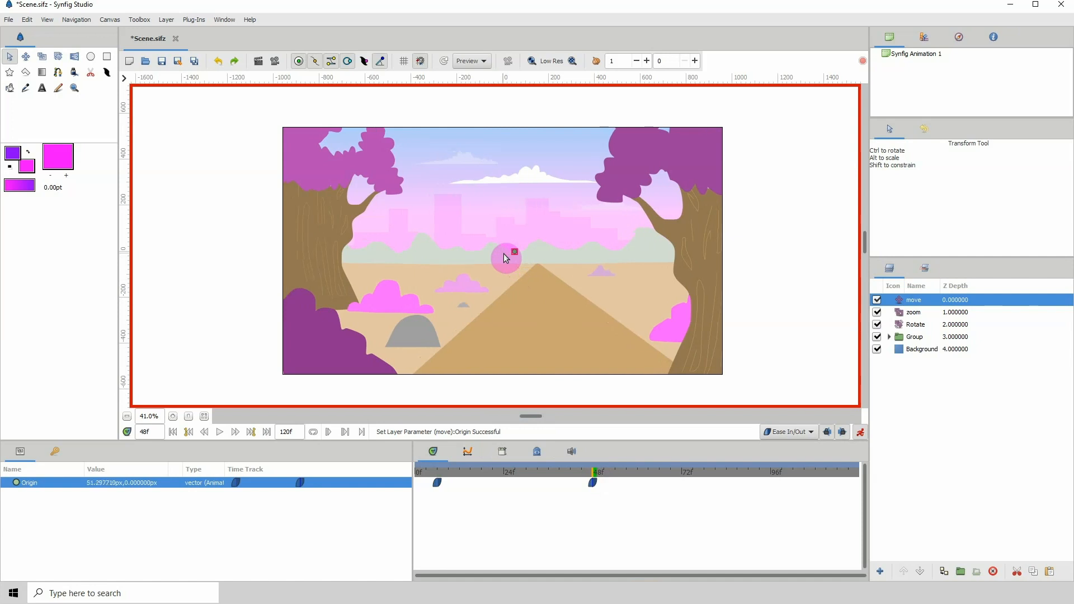
pyautogui.click(569, 476)
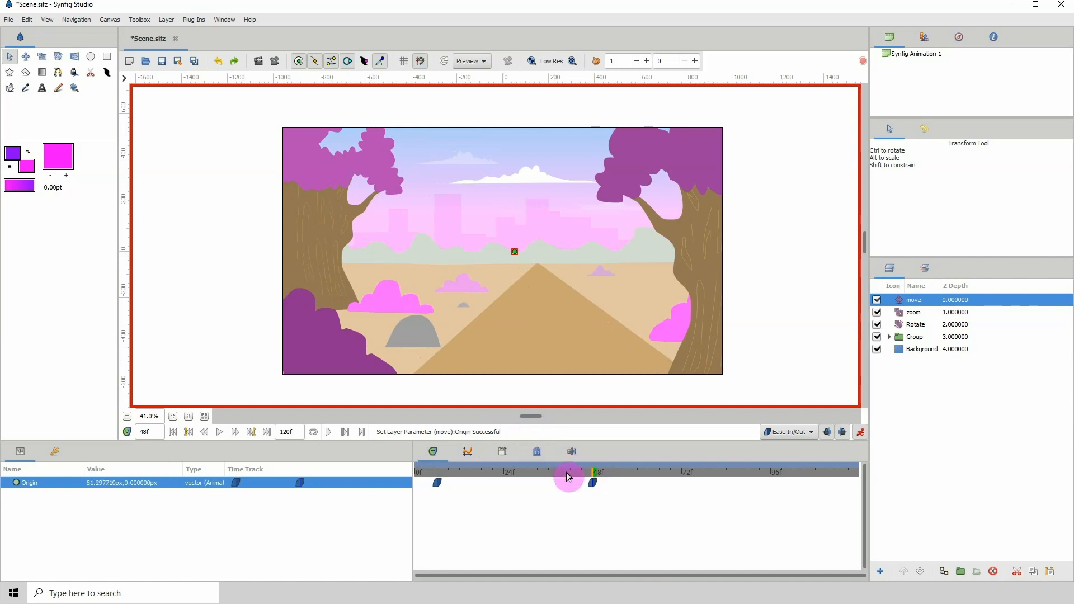
pyautogui.moveTo(569, 478); pyautogui.dragTo(586, 478)
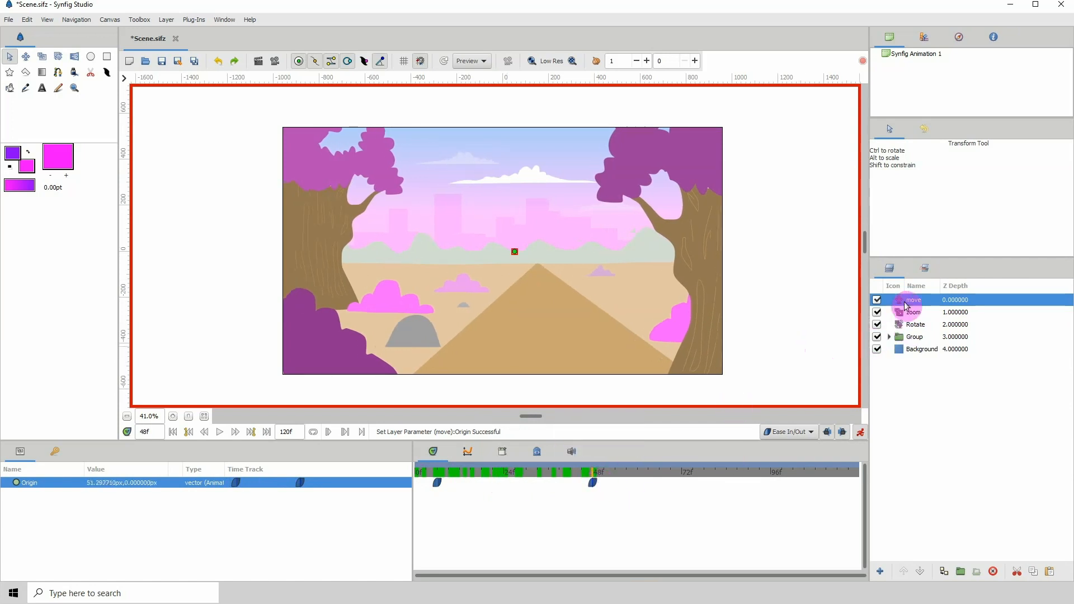
pyautogui.click(914, 313)
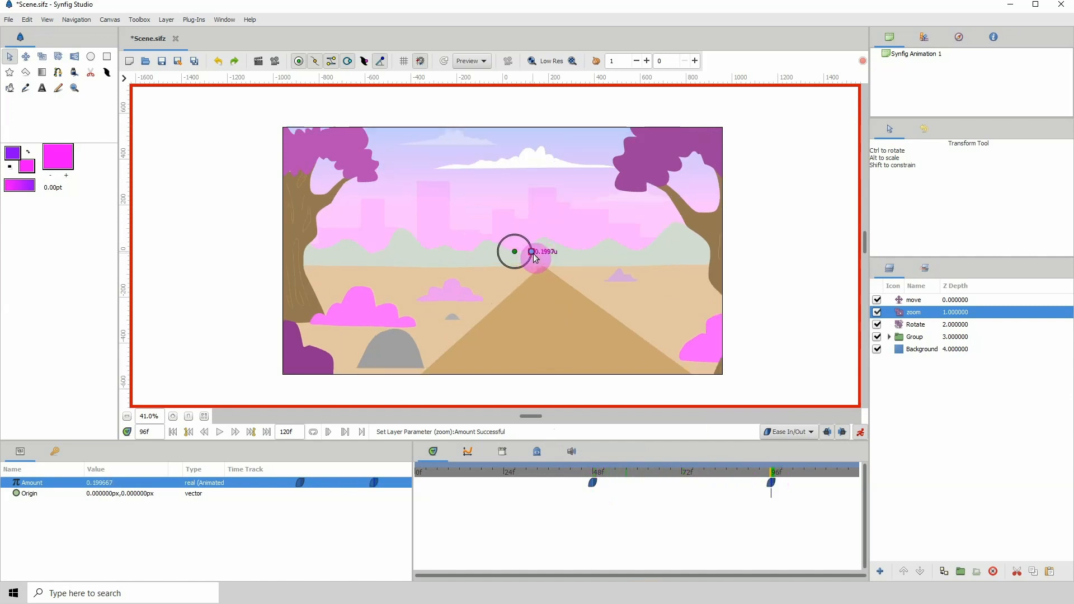
# - Keyframe the zoom Amount to push in at frame 96 and play back from frame 0 to review
pyautogui.moveTo(541, 257); pyautogui.dragTo(548, 261)
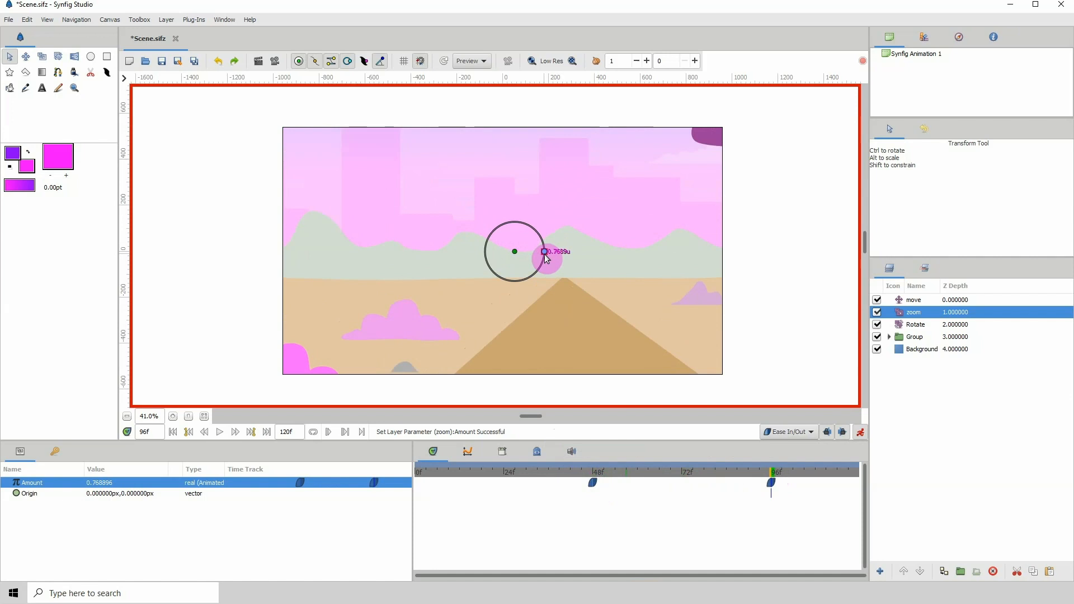
pyautogui.click(416, 477)
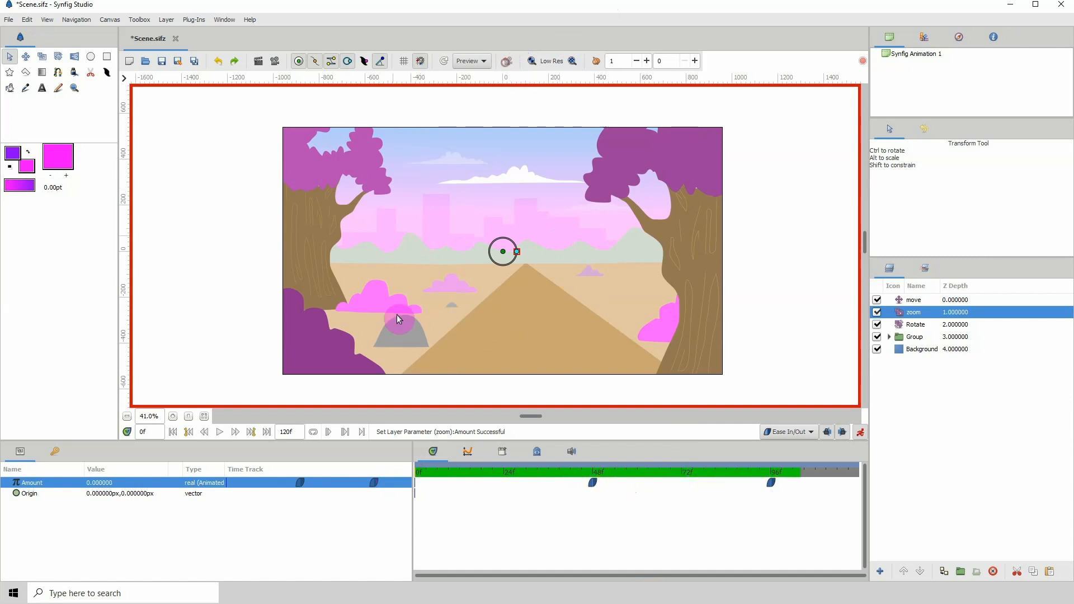
pyautogui.click(267, 432)
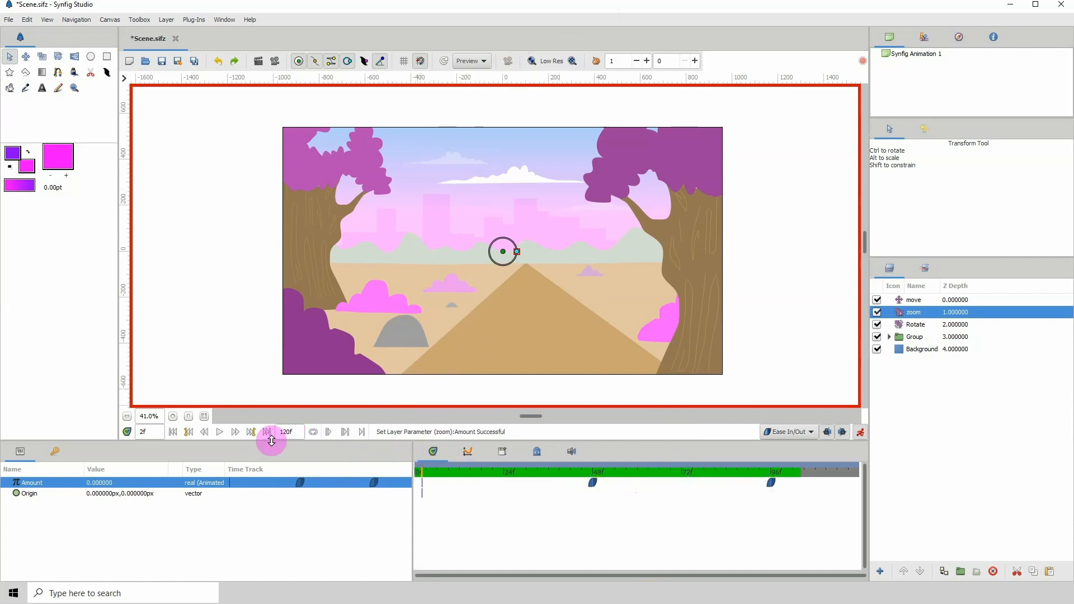
pyautogui.click(220, 432)
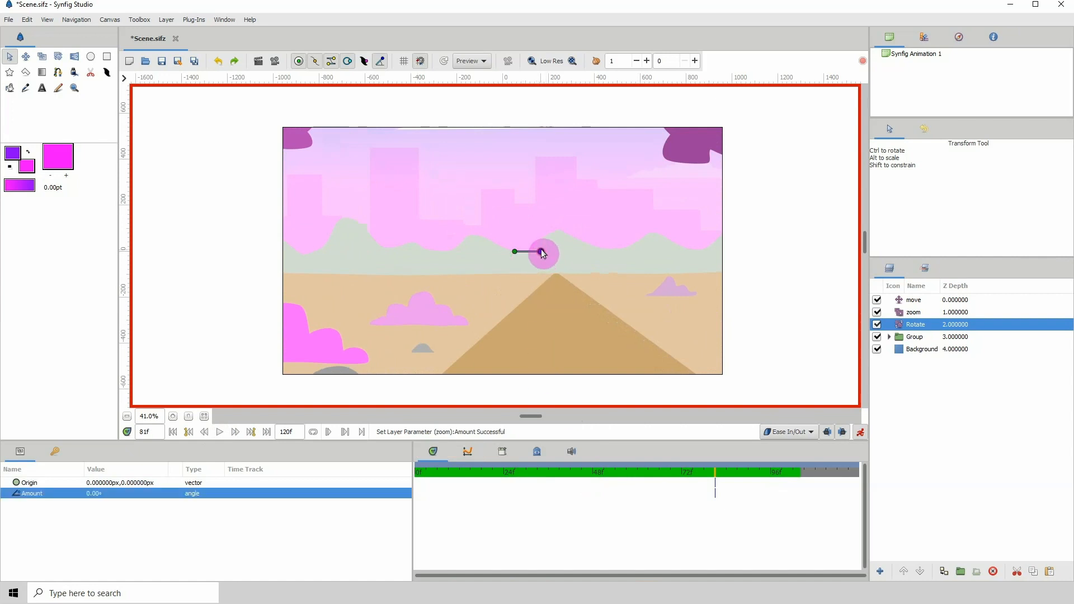
# - Tilt the scene about 27 degrees at frame 81 and level it again, leaving angle waypoints on the Rotate layer
pyautogui.moveTo(514, 251); pyautogui.dragTo(536, 240)
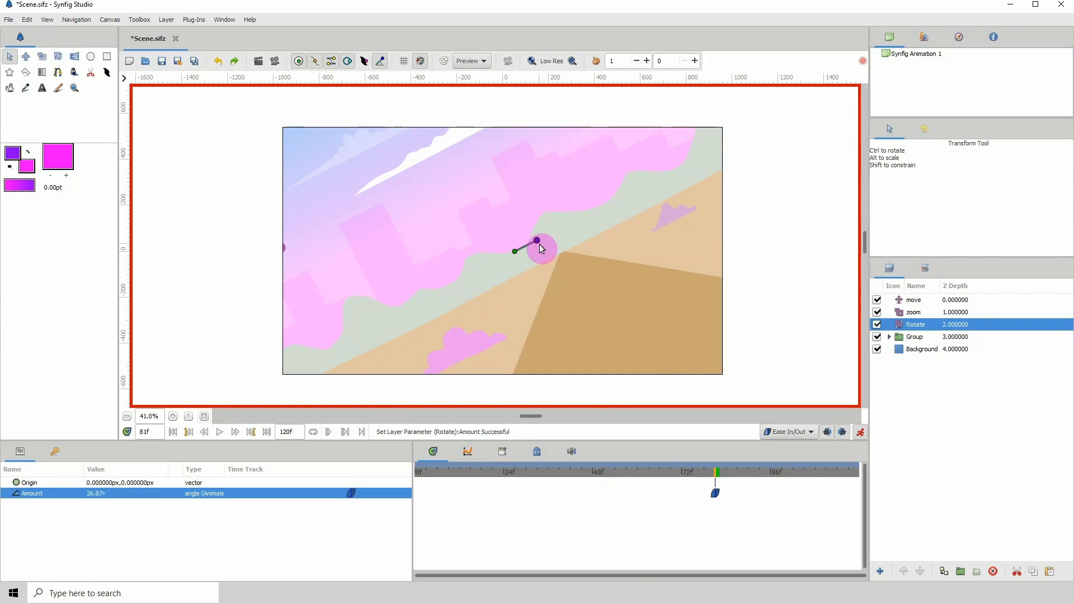
pyautogui.moveTo(517, 249); pyautogui.dragTo(536, 246)
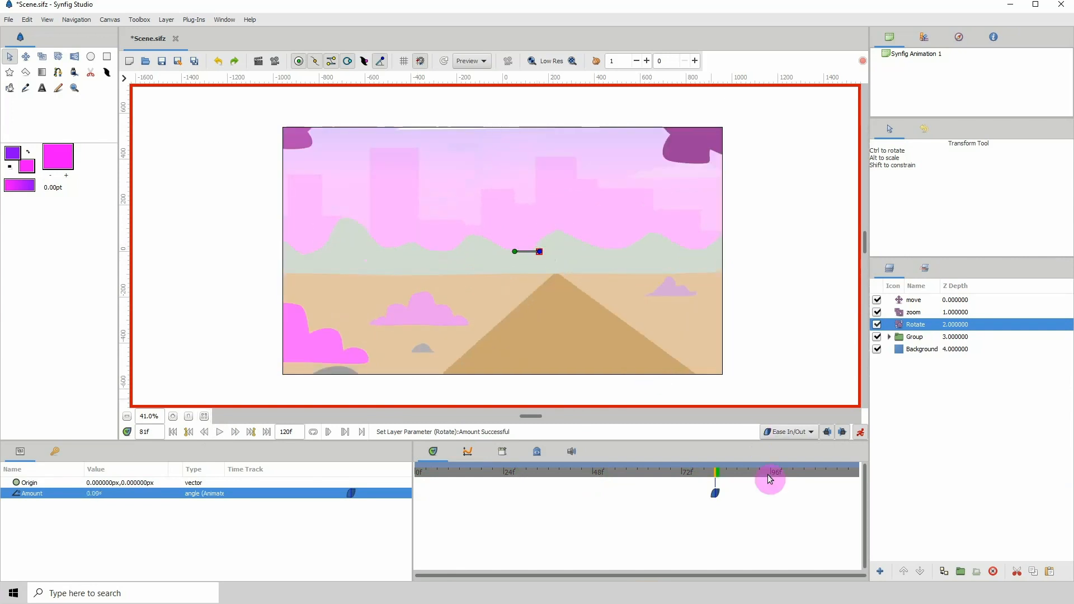
pyautogui.moveTo(769, 478); pyautogui.dragTo(845, 478)
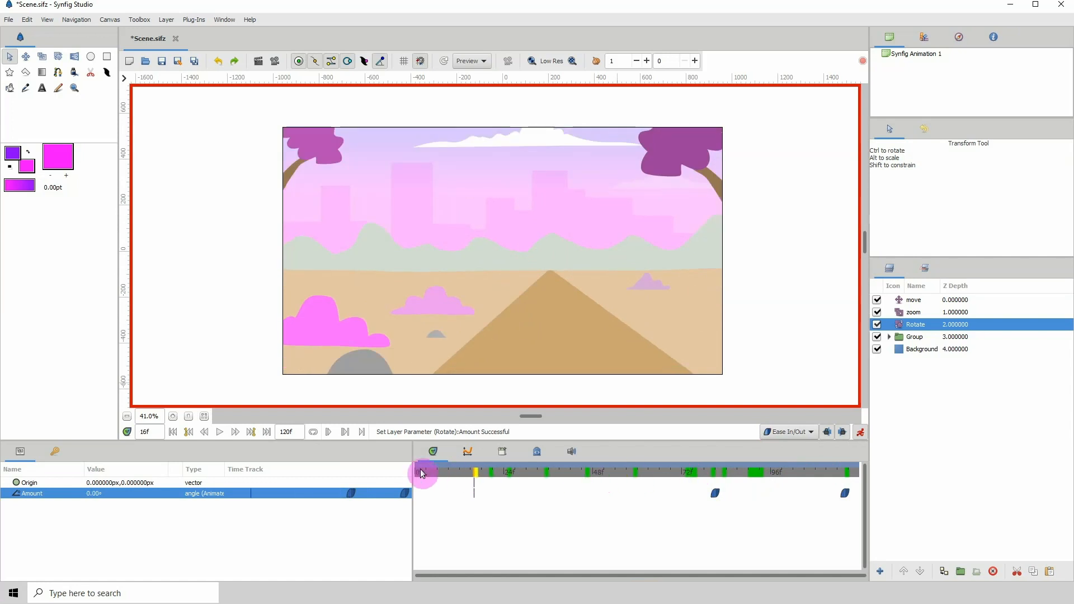
pyautogui.click(788, 471)
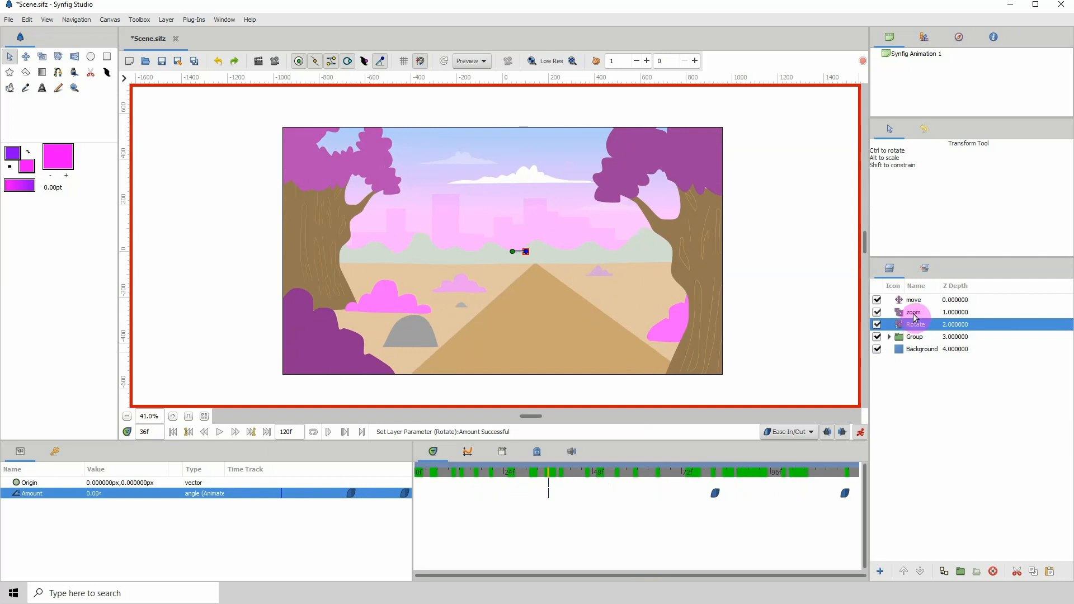
pyautogui.click(913, 300)
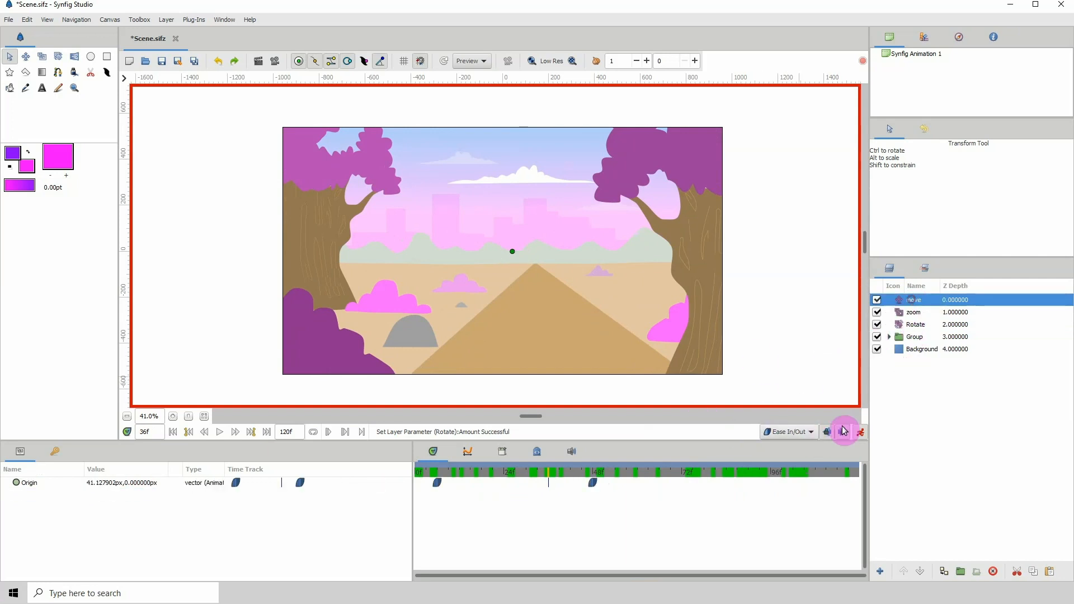
pyautogui.click(916, 325)
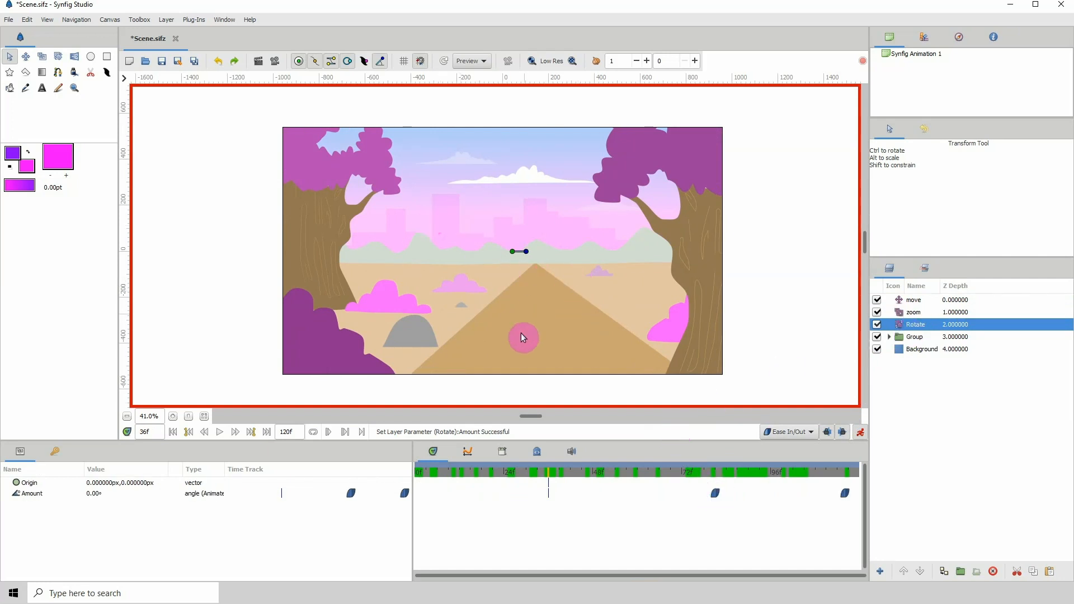
# - Drag the Rotate layer's late angle waypoint earlier in the Timetrack so the tilt happens sooner
pyautogui.click(914, 300)
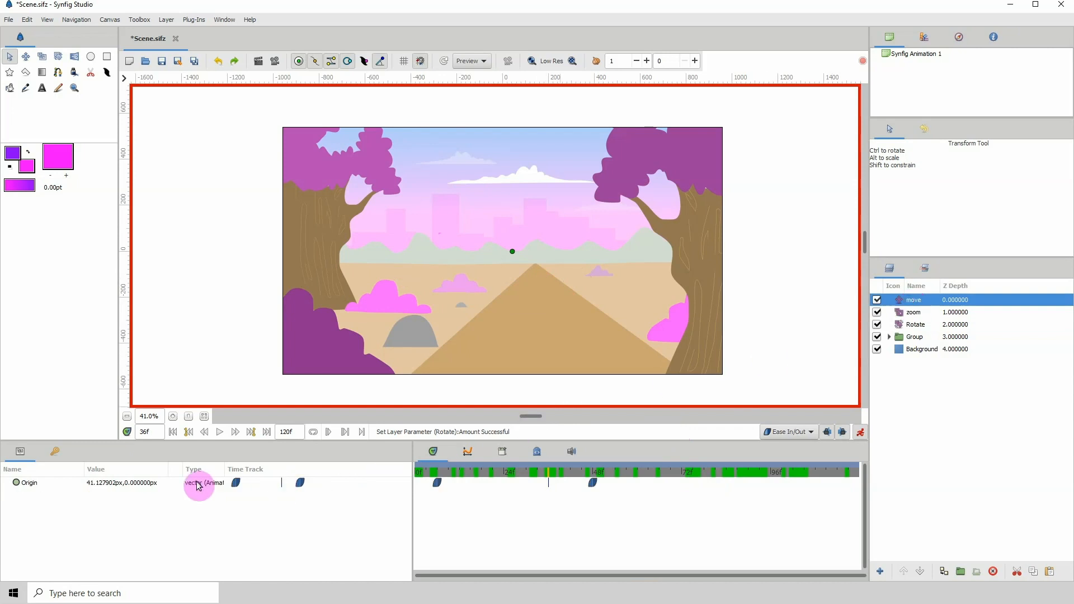
pyautogui.click(915, 324)
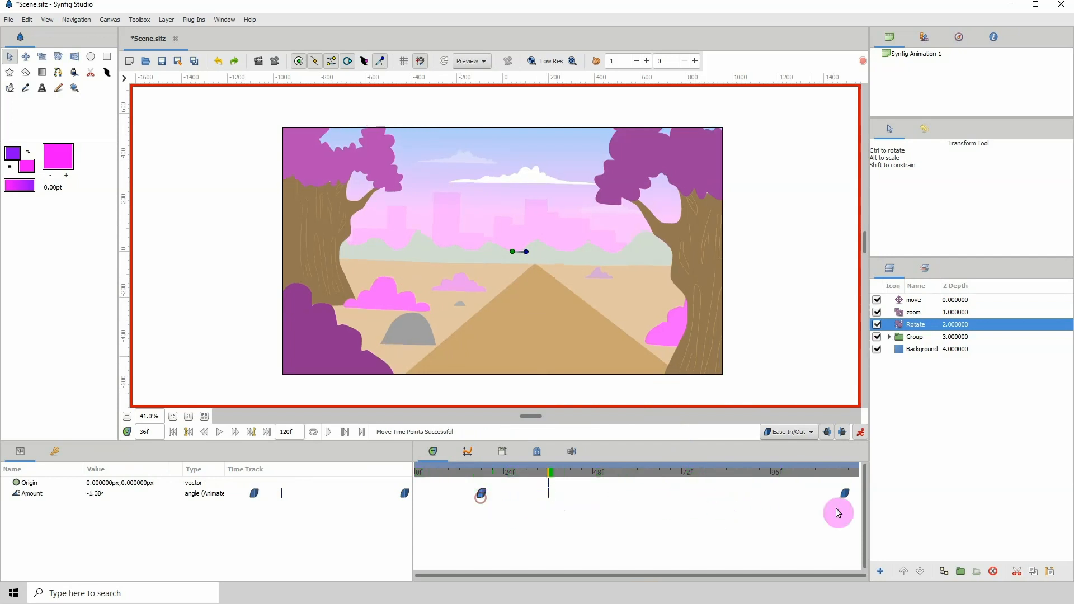
pyautogui.moveTo(838, 513); pyautogui.dragTo(574, 499)
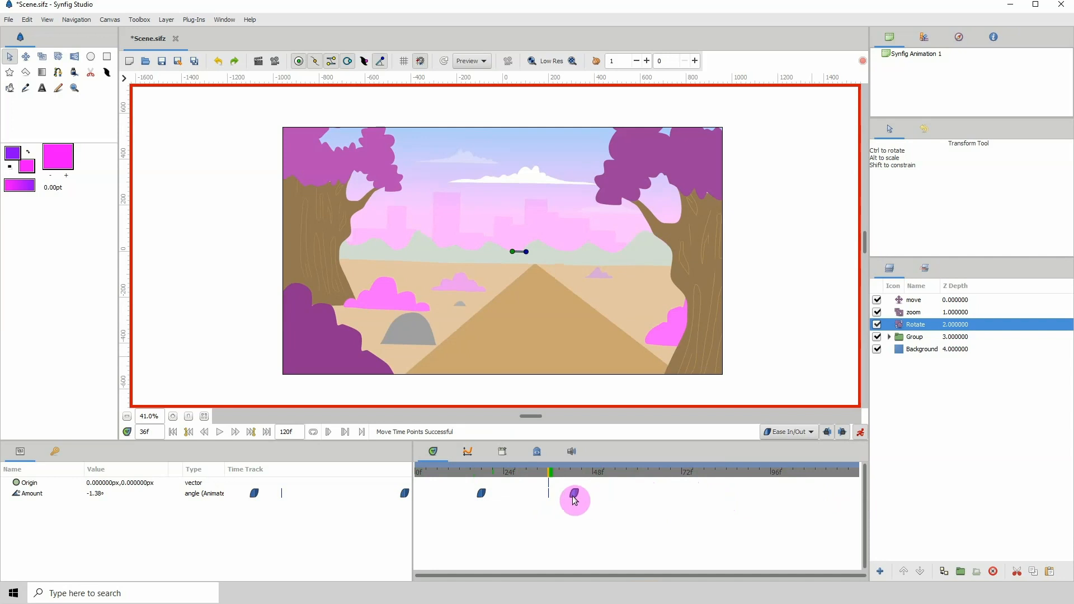
pyautogui.click(445, 471)
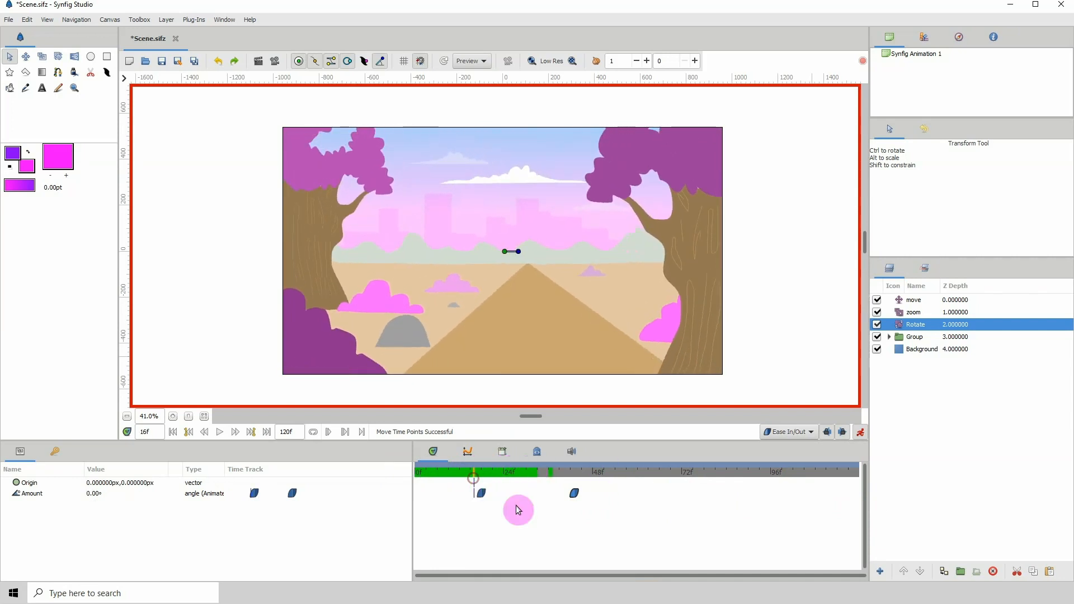
# - Review the move, Rotate and zoom layers' waypoints in turn
pyautogui.click(913, 300)
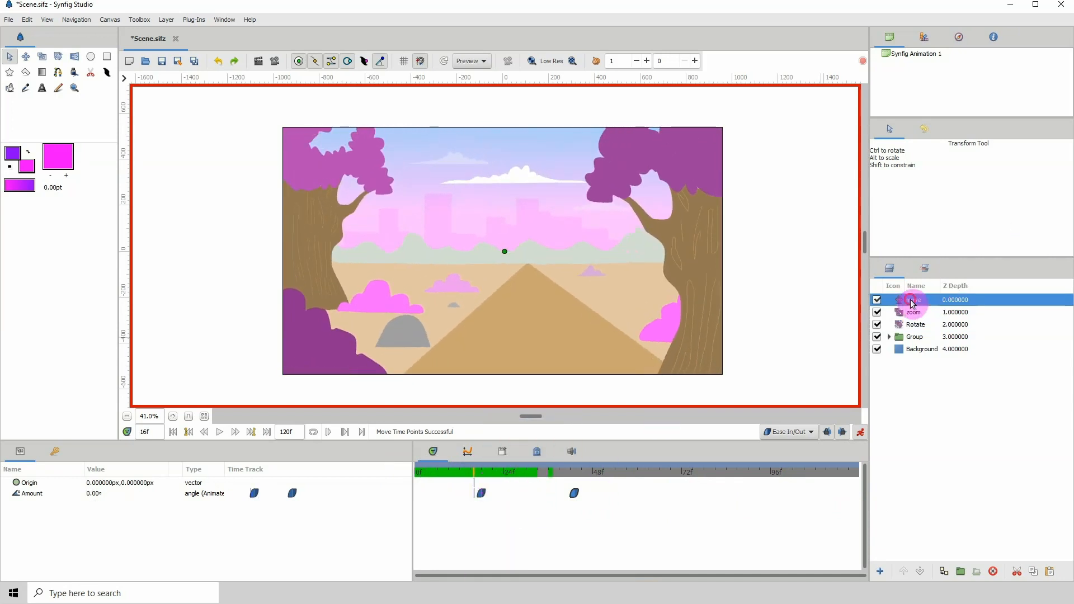
pyautogui.click(915, 325)
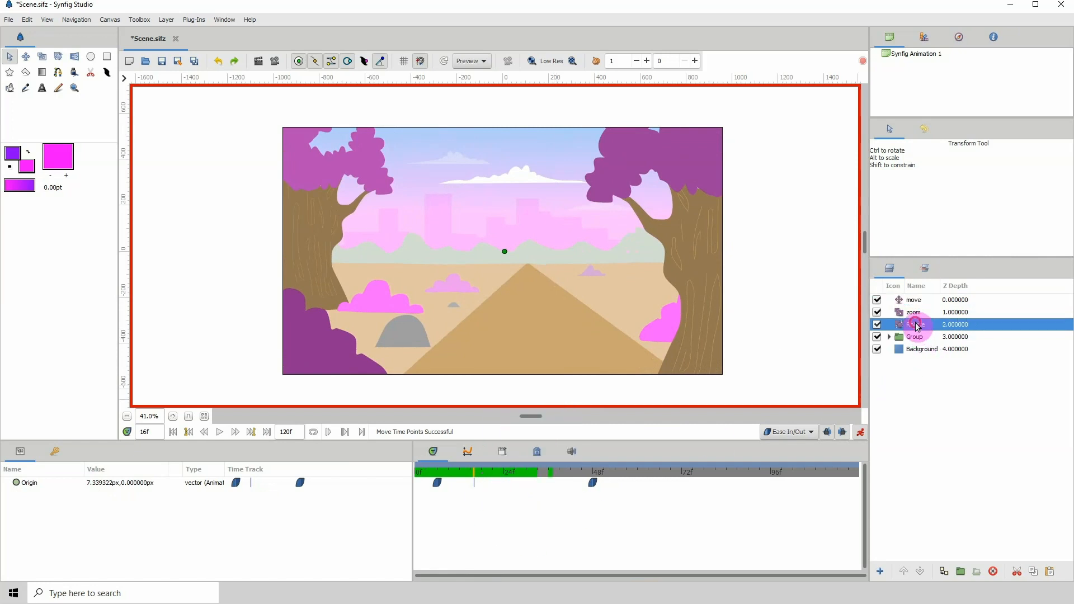
pyautogui.click(914, 313)
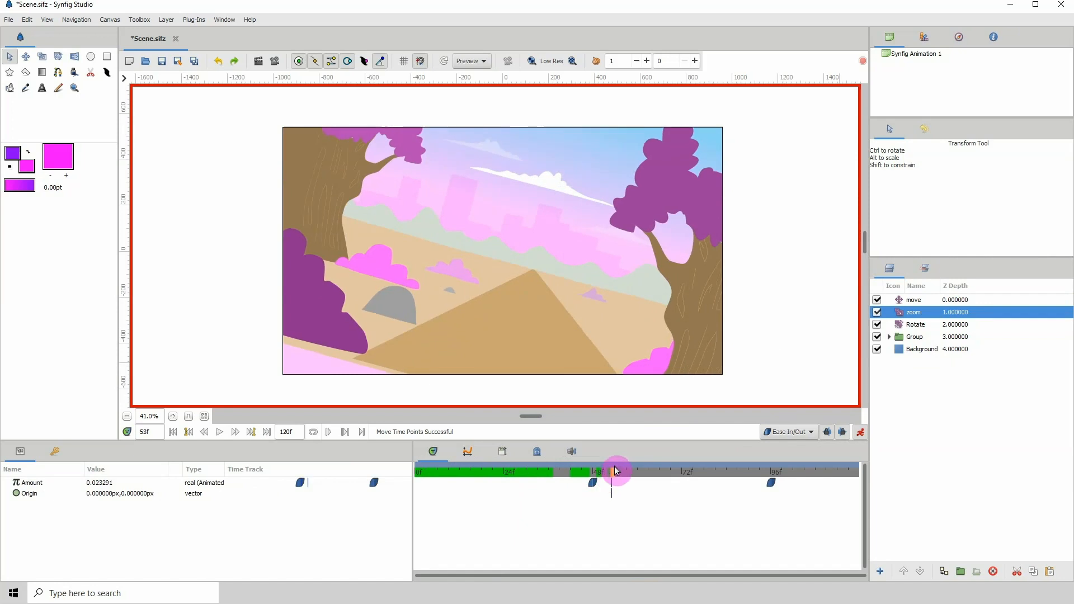
# - Scrub the combined camera motion, then deactivate move, zoom and Rotate and select the Group layer
pyautogui.moveTo(616, 471); pyautogui.dragTo(643, 471)
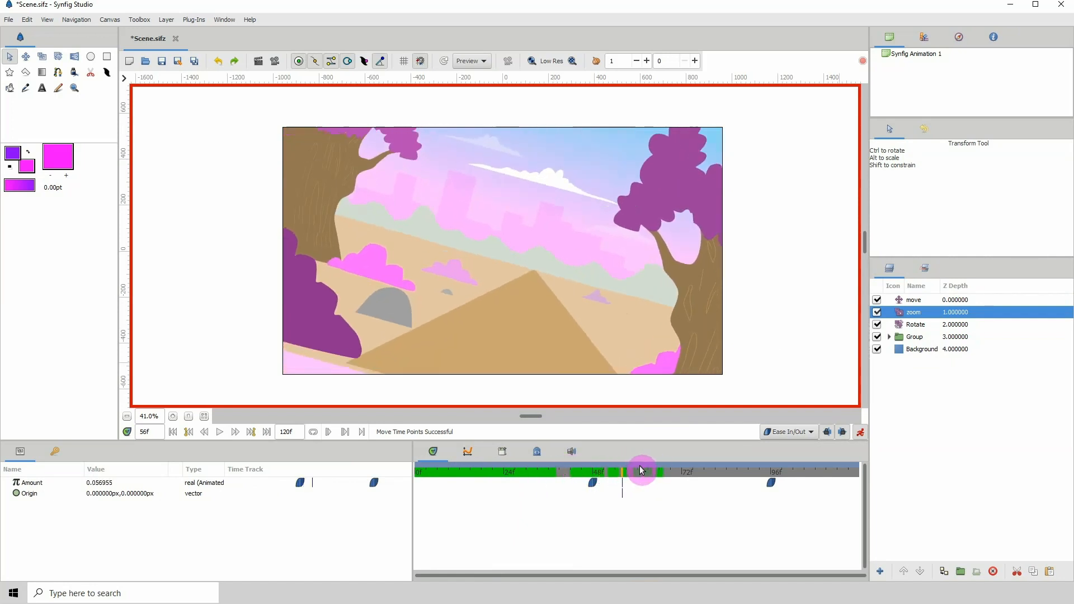
pyautogui.click(639, 471)
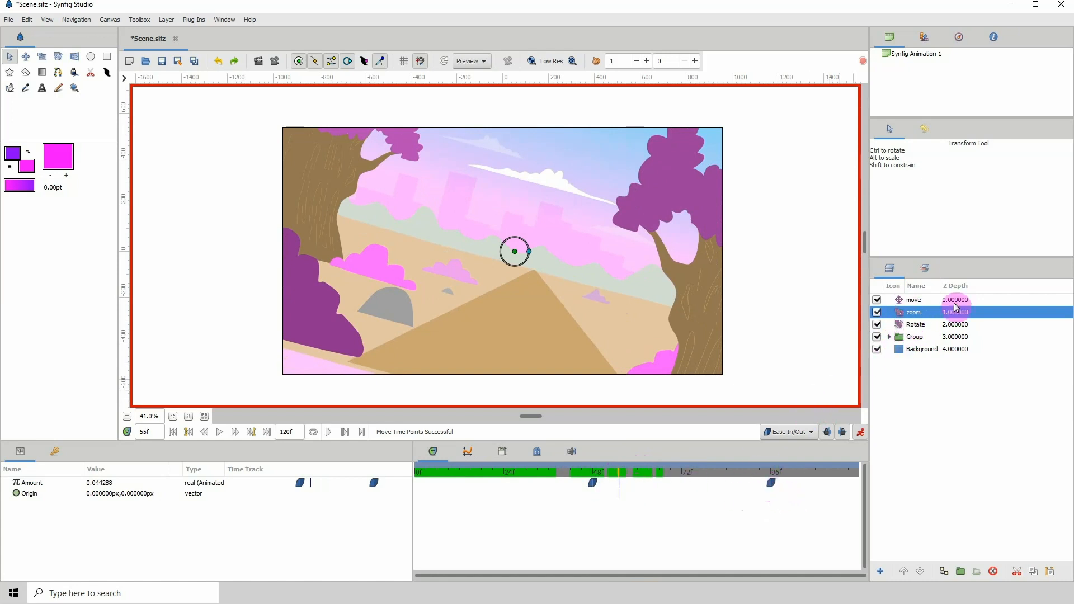
pyautogui.click(915, 299)
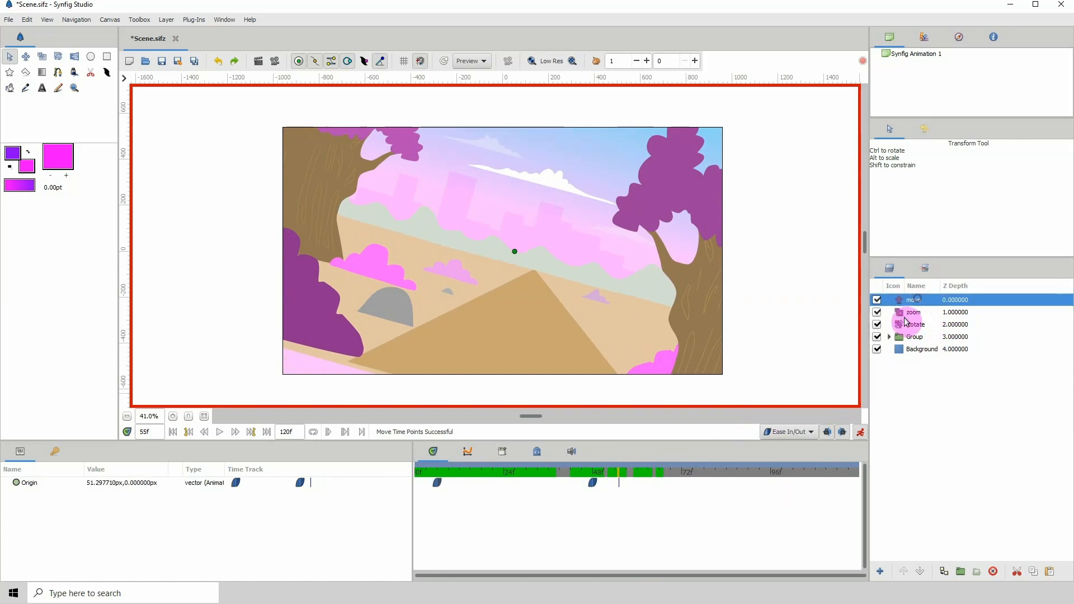
pyautogui.click(914, 324)
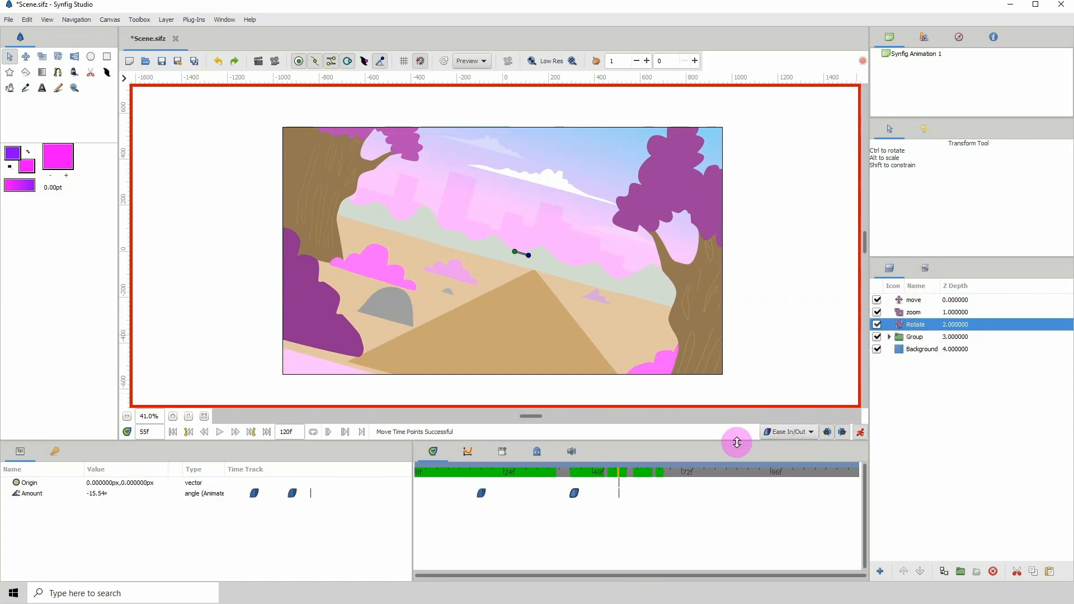
pyautogui.moveTo(846, 408)
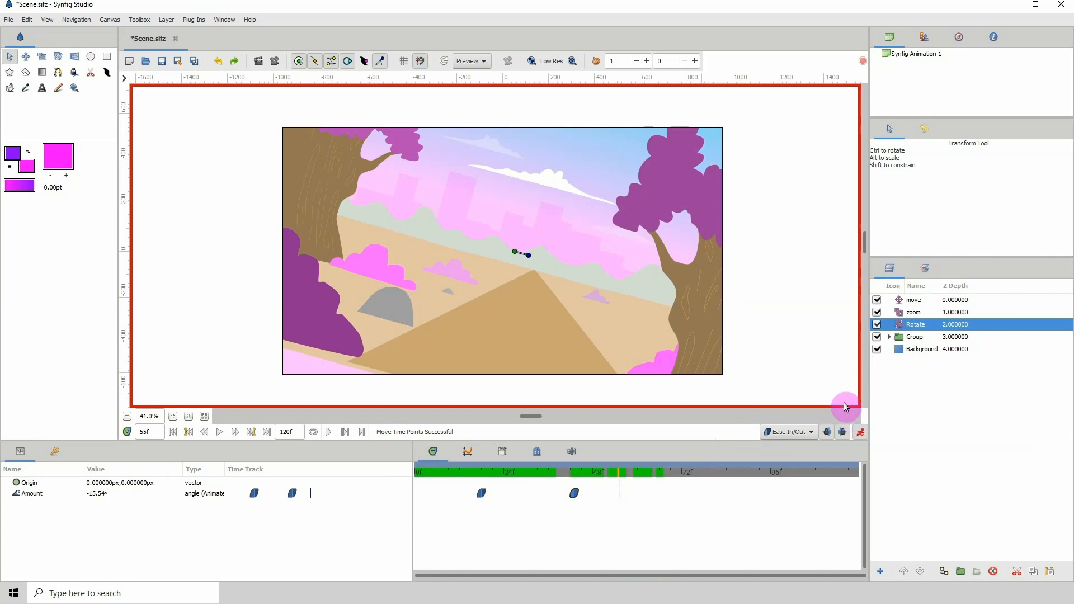
pyautogui.click(878, 300)
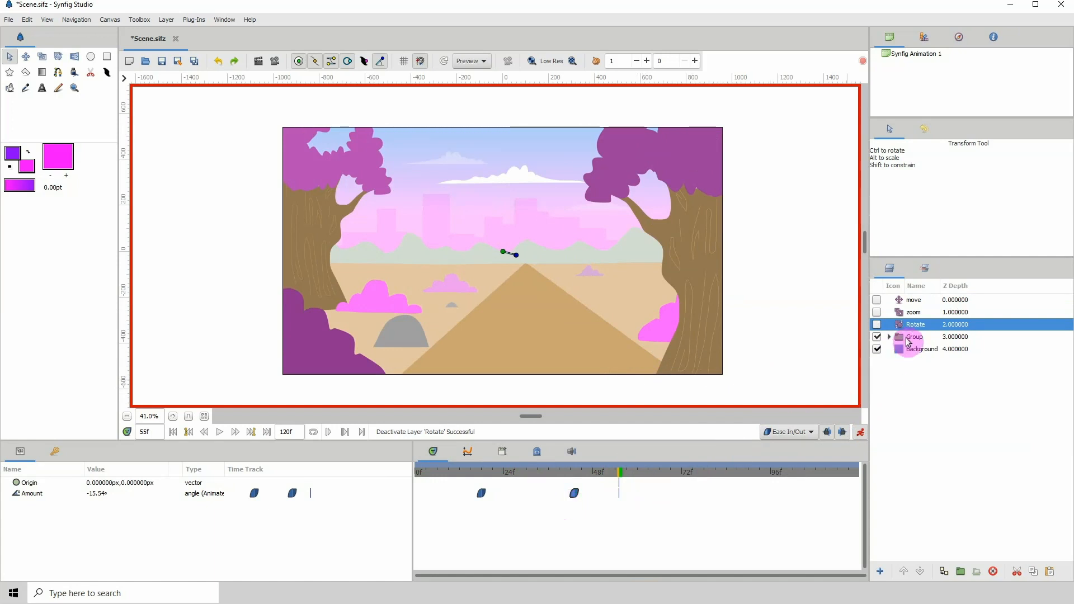
pyautogui.click(914, 336)
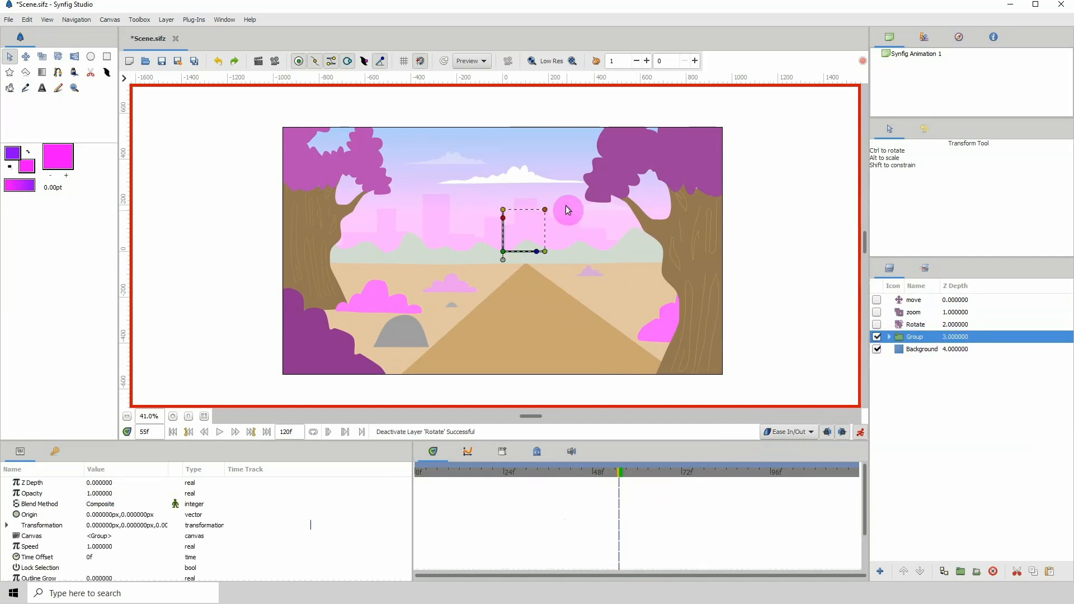